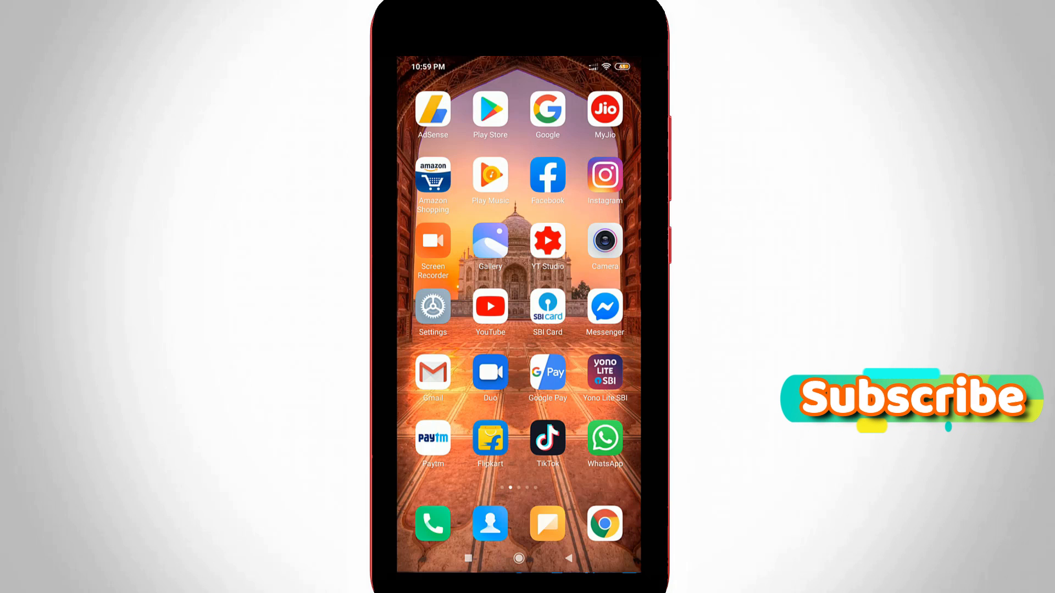
# Swipe across the home screens and launch Instagram from its app icon.
pyautogui.hscroll(-3)
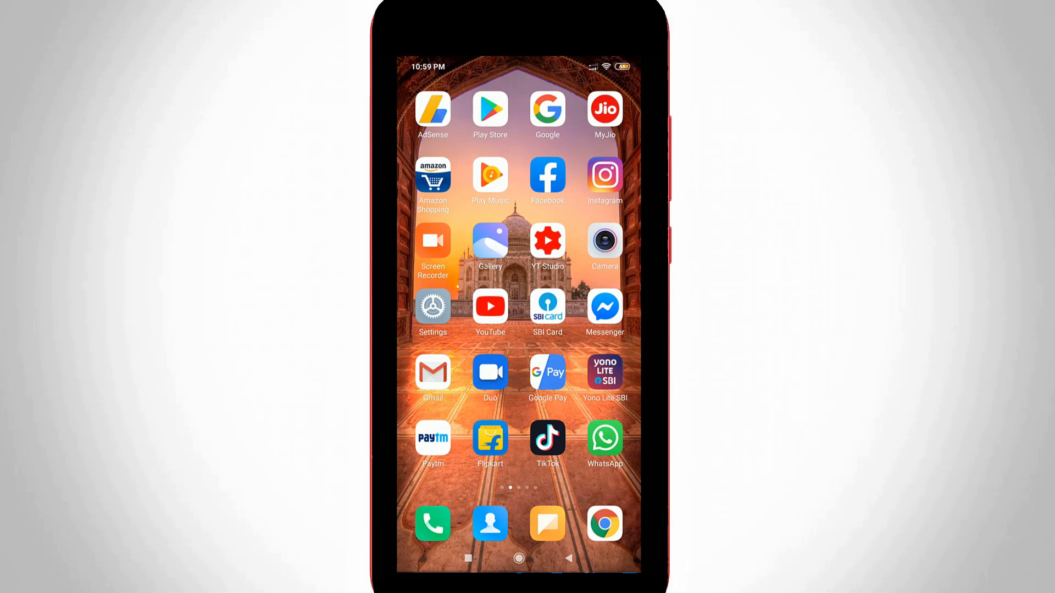
pyautogui.click(604, 175)
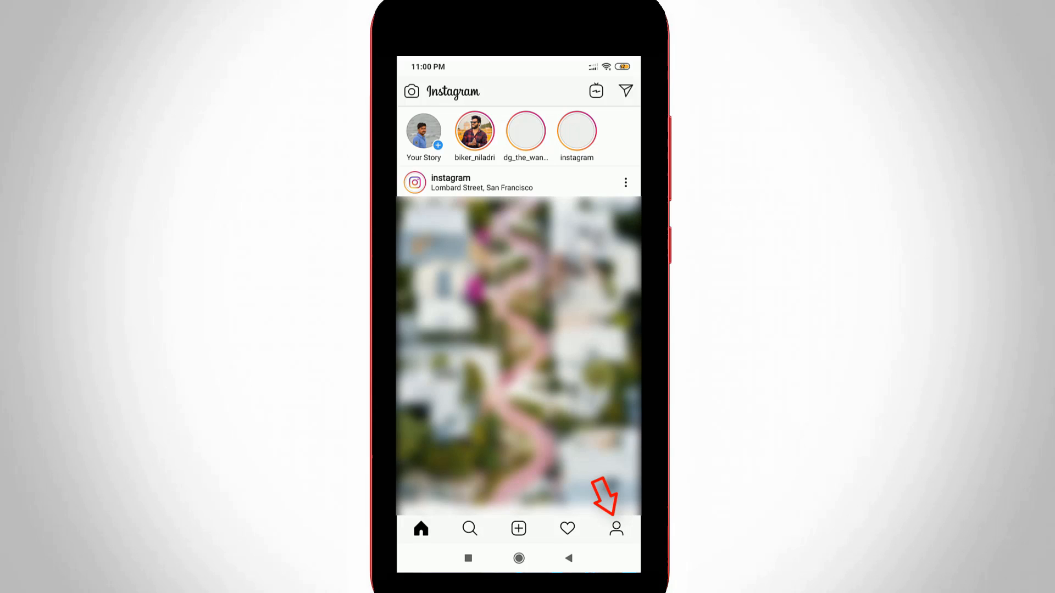
# Go to your own profile page from the bottom navigation bar.
pyautogui.click(615, 528)
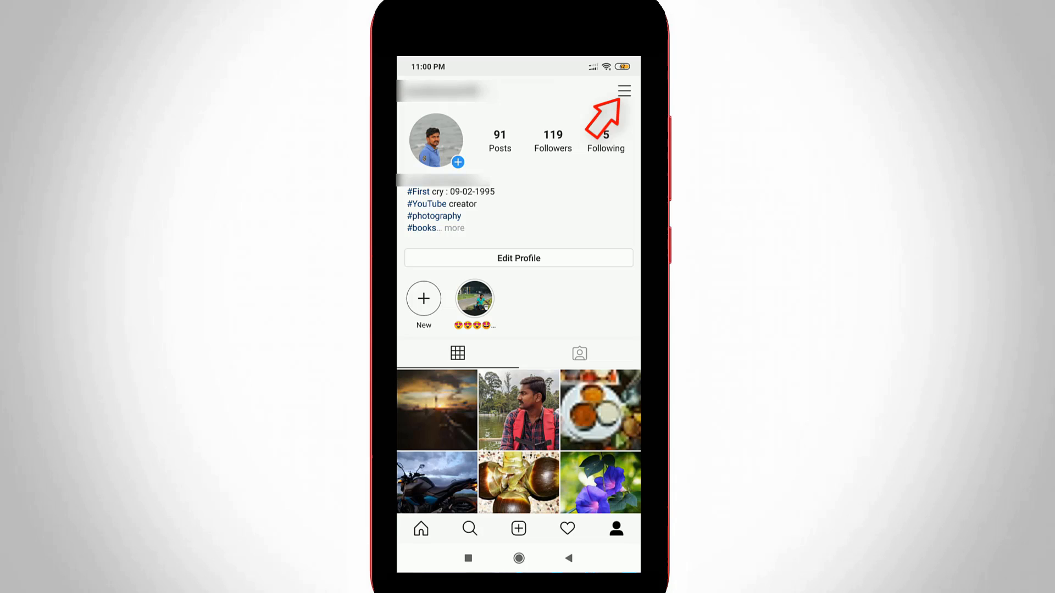
# Bring up the profile's side menu with Archive, Saved, Close Friends and Settings.
pyautogui.click(622, 89)
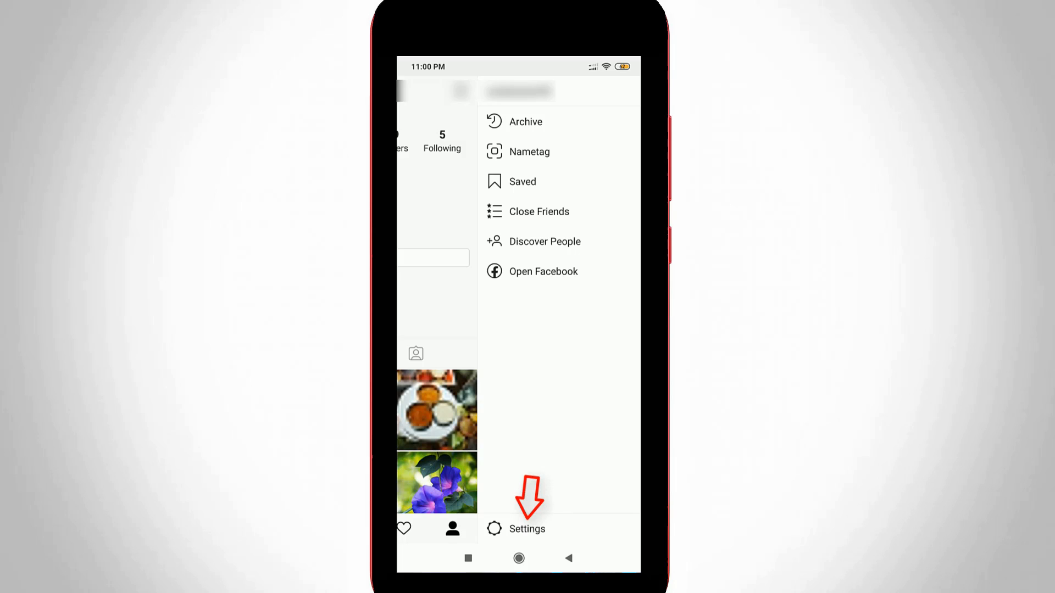
# Go into Settings and then the Account settings page.
pyautogui.click(526, 528)
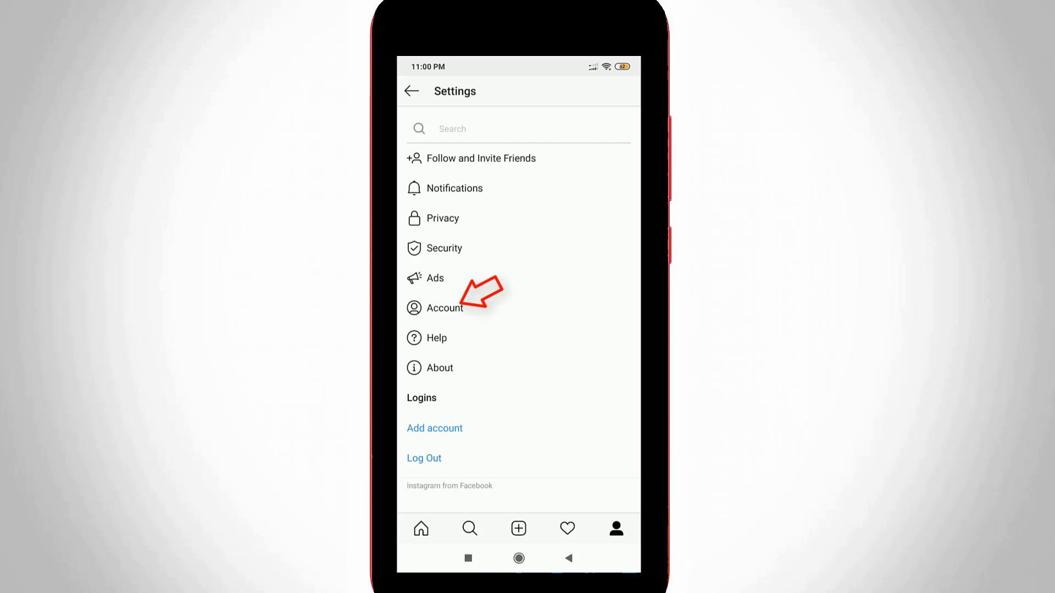
pyautogui.click(445, 308)
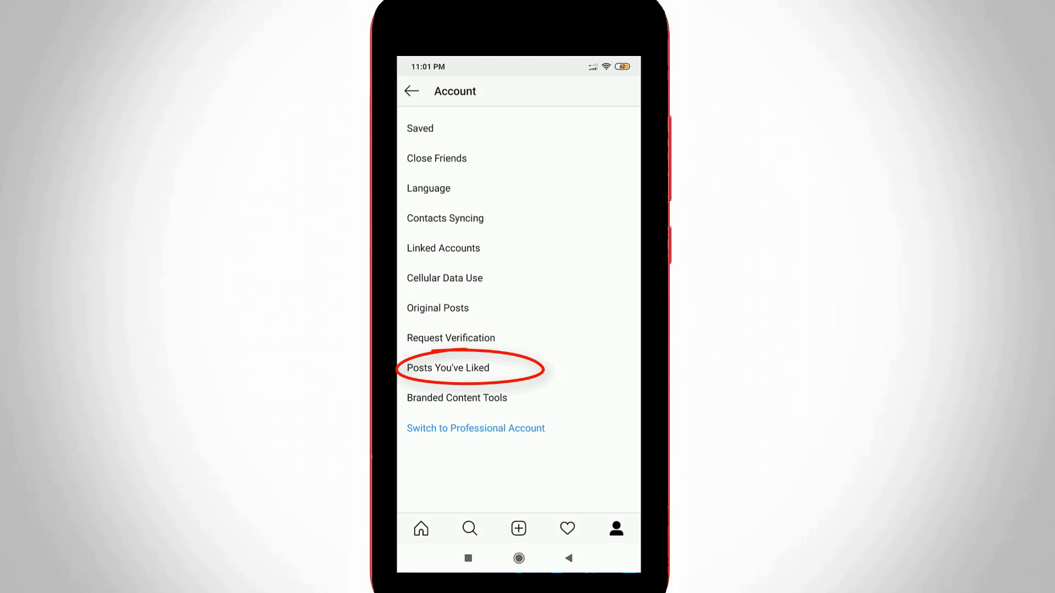
# Choose Posts You've Liked to load the Likes page.
pyautogui.click(448, 368)
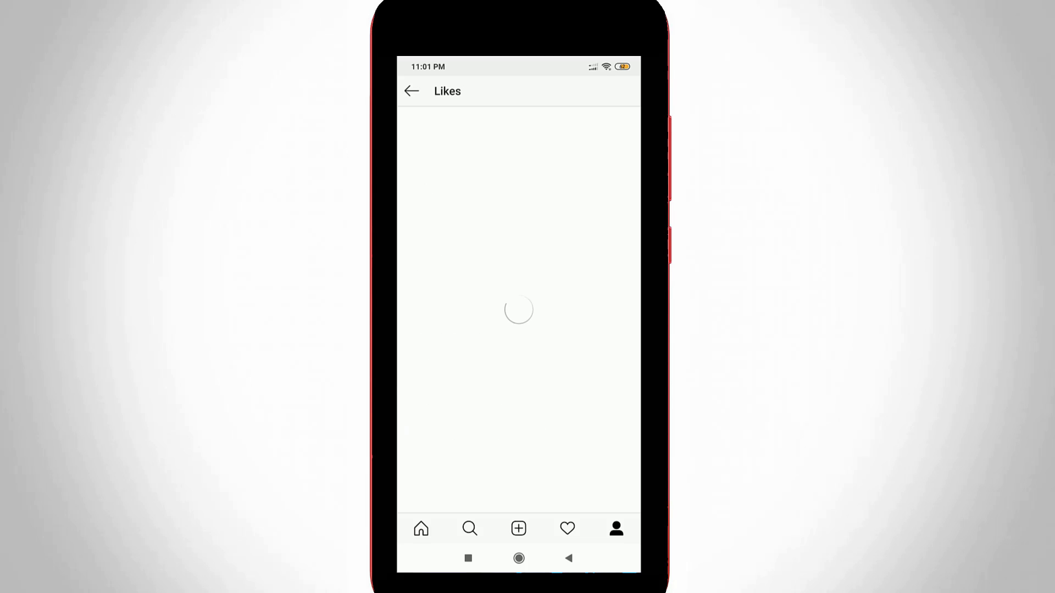